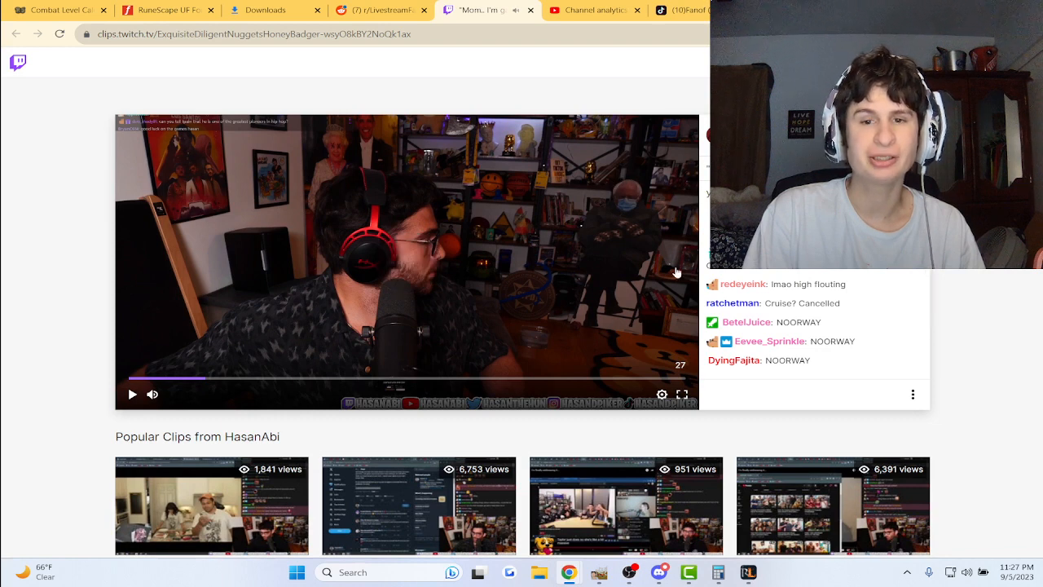
{"action": "mouse_move", "coordinate": [515, 281]}
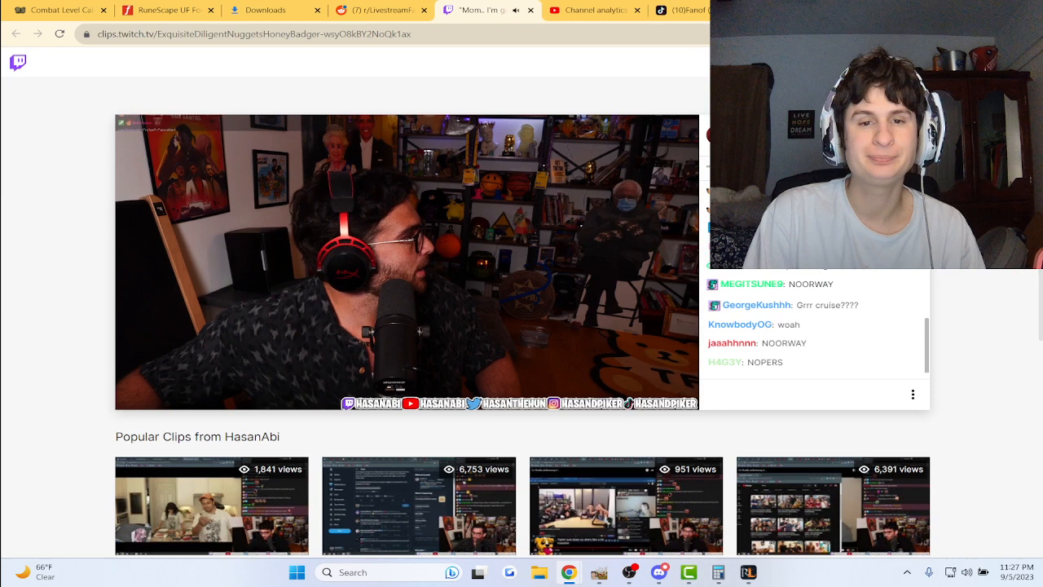
Step: Watch the HasanAbi clip through to its end, then move over to the r/LivestreamFail listing
{"action": "left_click", "coordinate": [407, 263]}
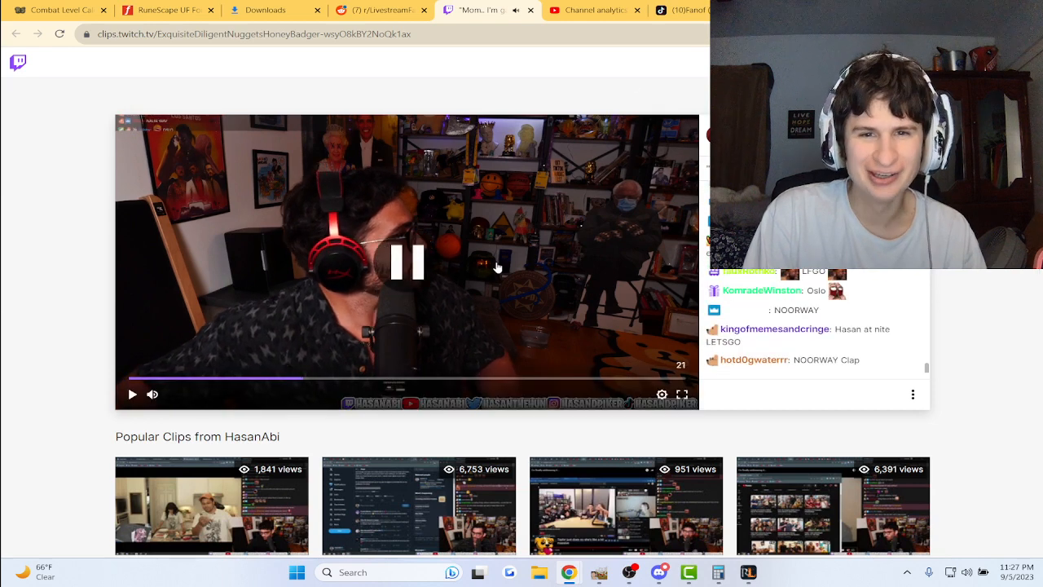
{"action": "left_click", "coordinate": [407, 263]}
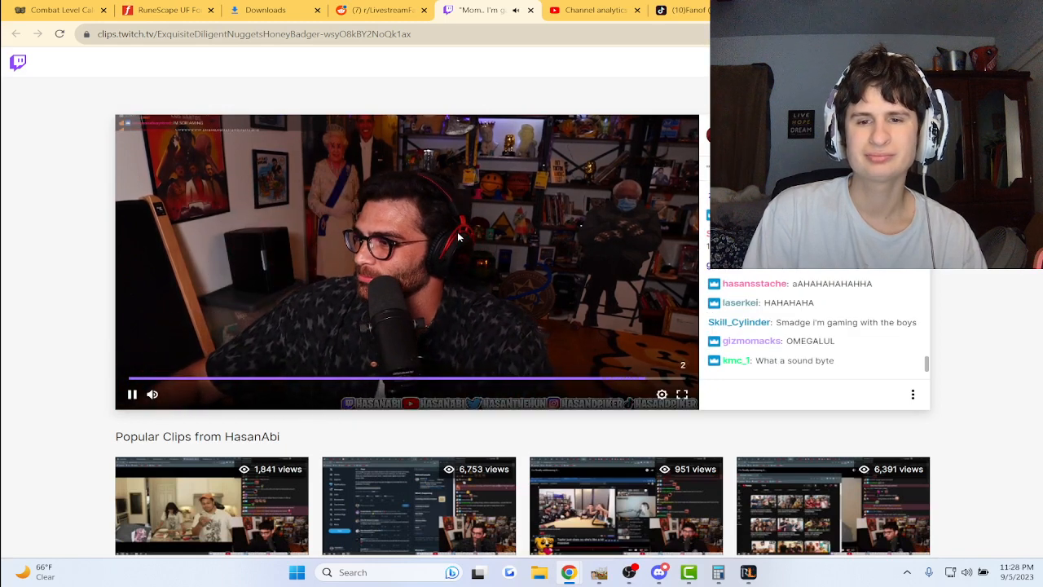
{"action": "left_click", "coordinate": [132, 393]}
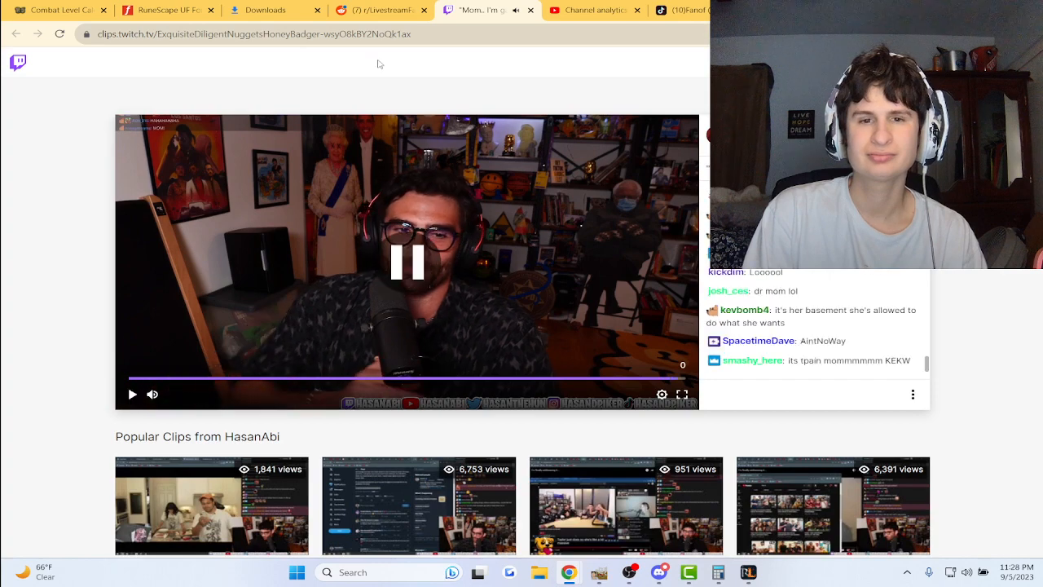
{"action": "left_click", "coordinate": [381, 10]}
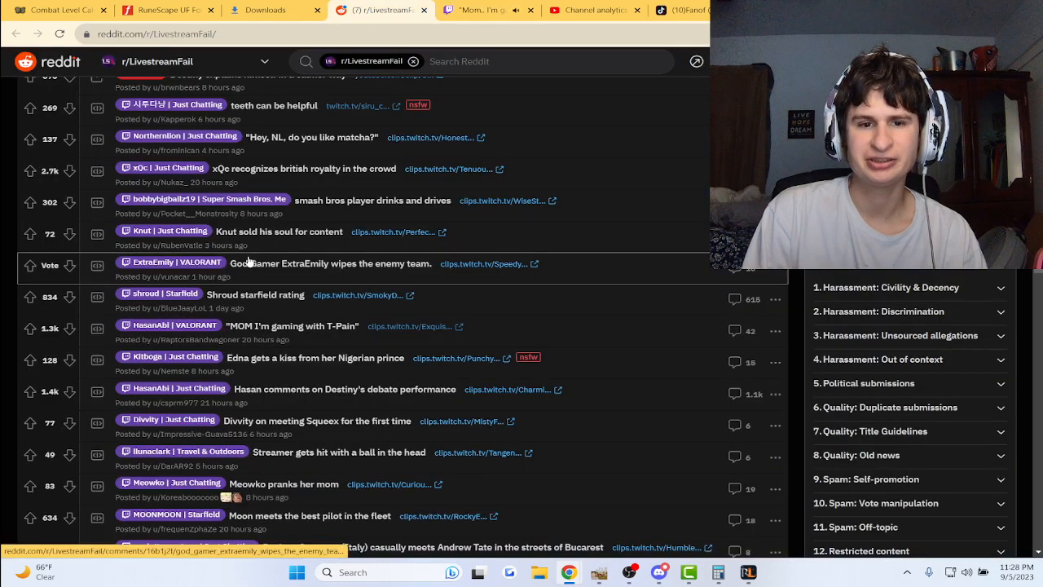
Step: Read through the replies in the "MOM I'm gaming with T-Pain" comment thread
{"action": "left_click", "coordinate": [292, 326]}
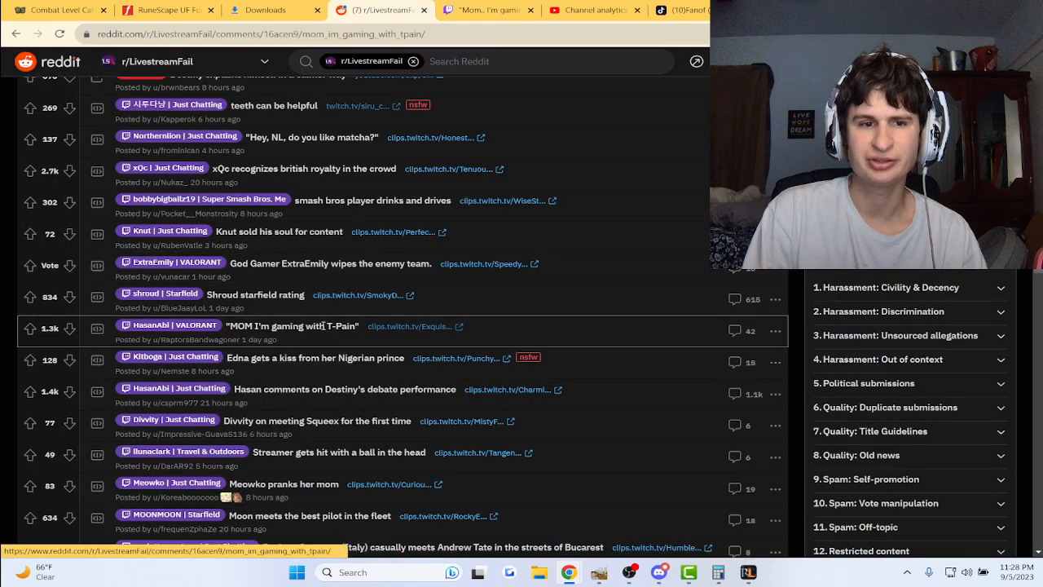
{"action": "left_click", "coordinate": [292, 326]}
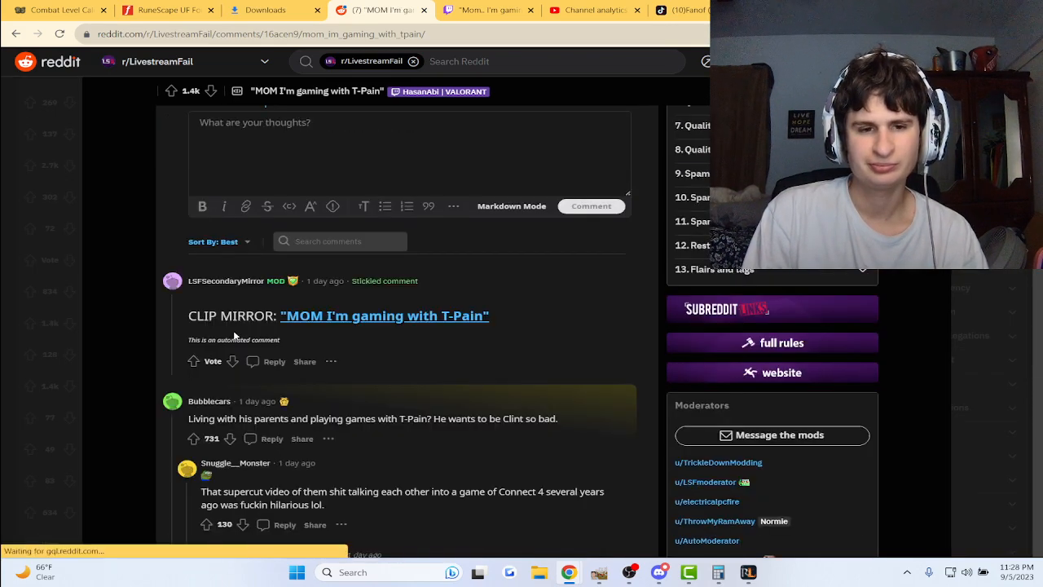
{"action": "scroll", "scroll_direction": "down", "scroll_amount": 3}
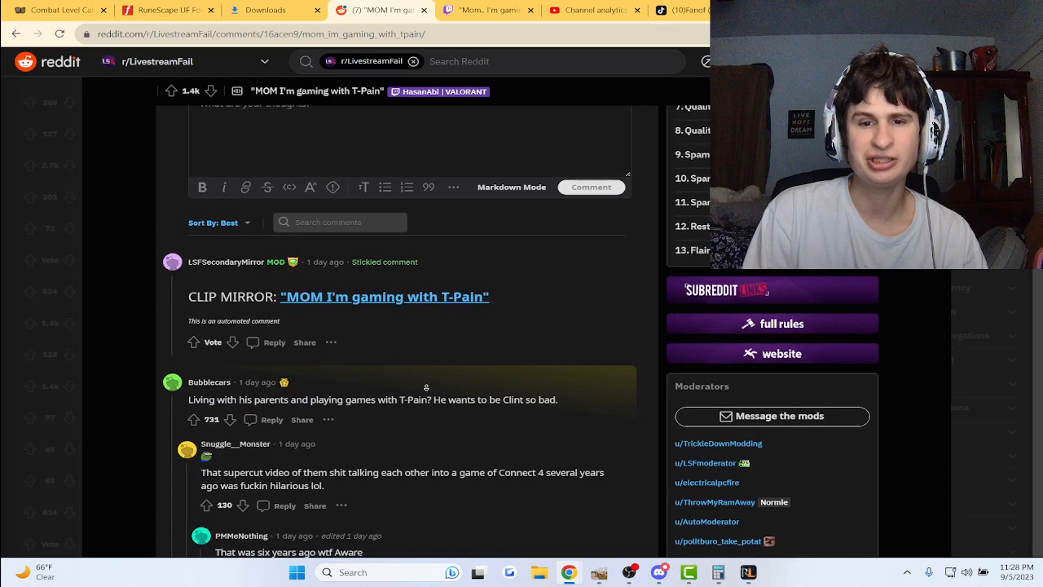
{"action": "scroll", "scroll_direction": "down", "scroll_amount": 3}
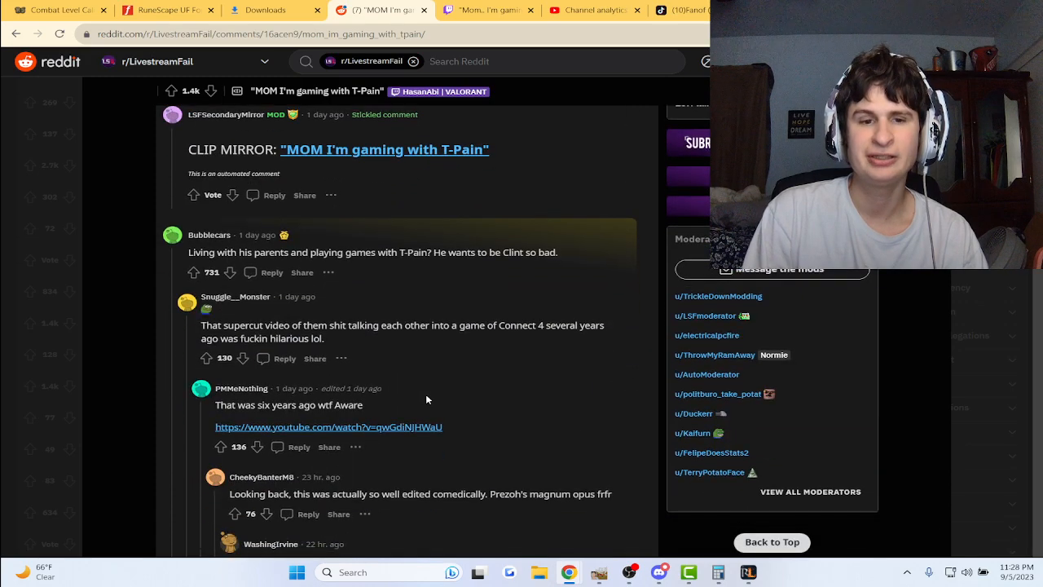
{"action": "scroll", "scroll_direction": "down", "scroll_amount": 3}
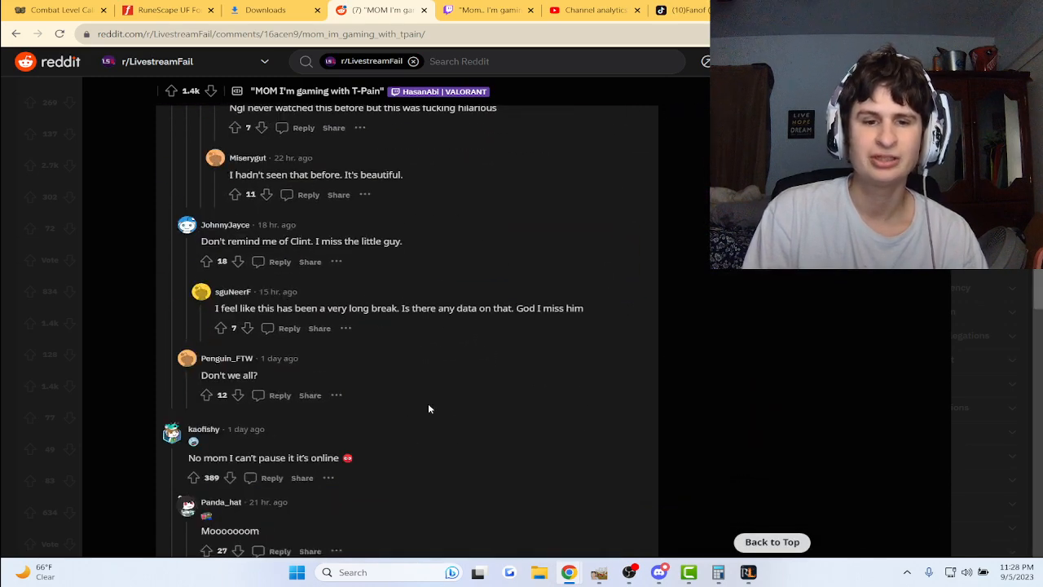
{"action": "scroll", "scroll_direction": "up", "scroll_amount": 3}
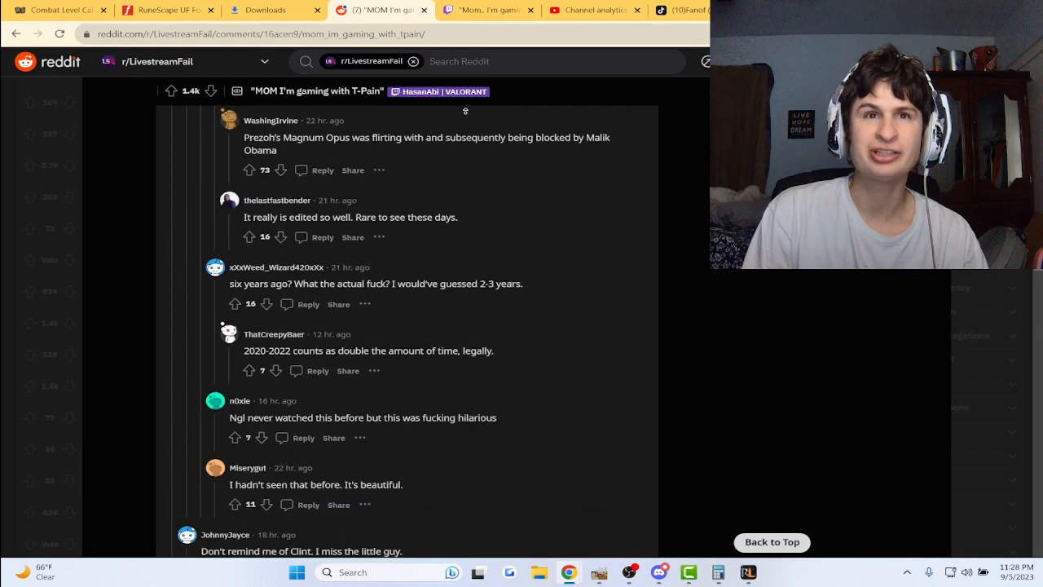